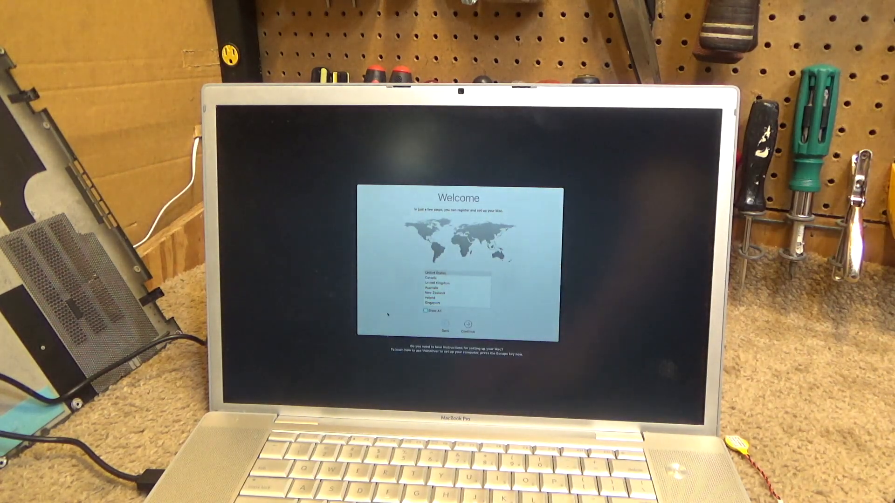
Step: Accept United States as the country and the U.S. keyboard layout in Setup Assistant
{"action": "left_click", "coordinate": [468, 325]}
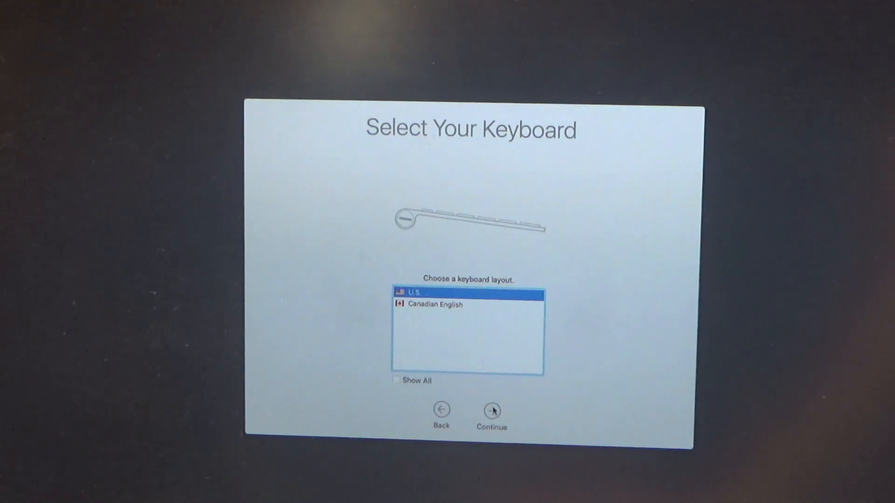
{"action": "left_click", "coordinate": [491, 410]}
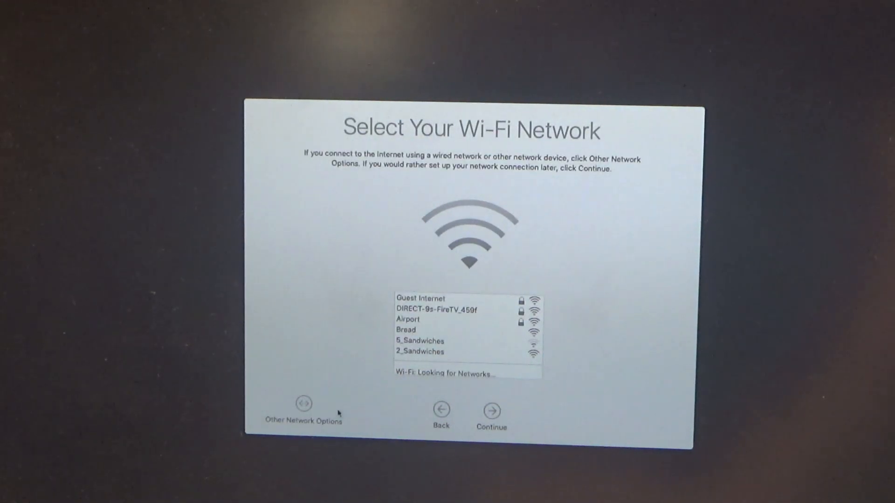
Step: Mark the Mac as not connecting to the Internet via Other Network Options and confirm the alert
{"action": "left_click", "coordinate": [303, 412]}
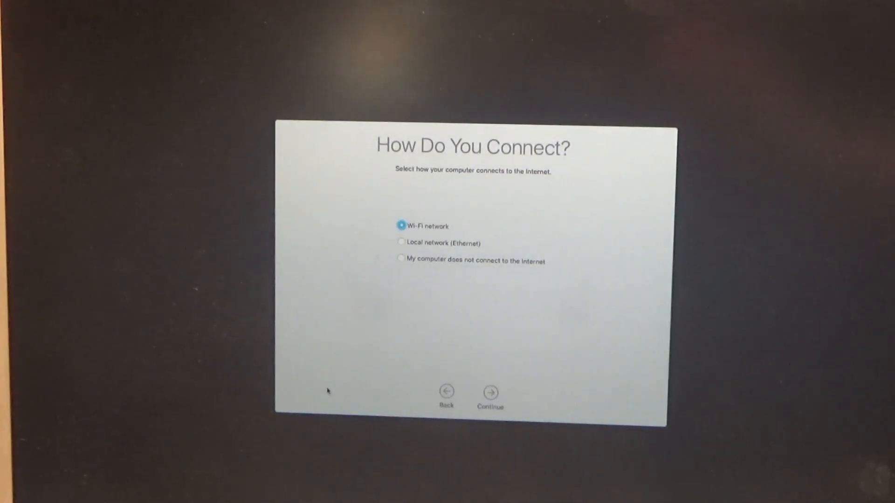
{"action": "mouse_move", "coordinate": [448, 289]}
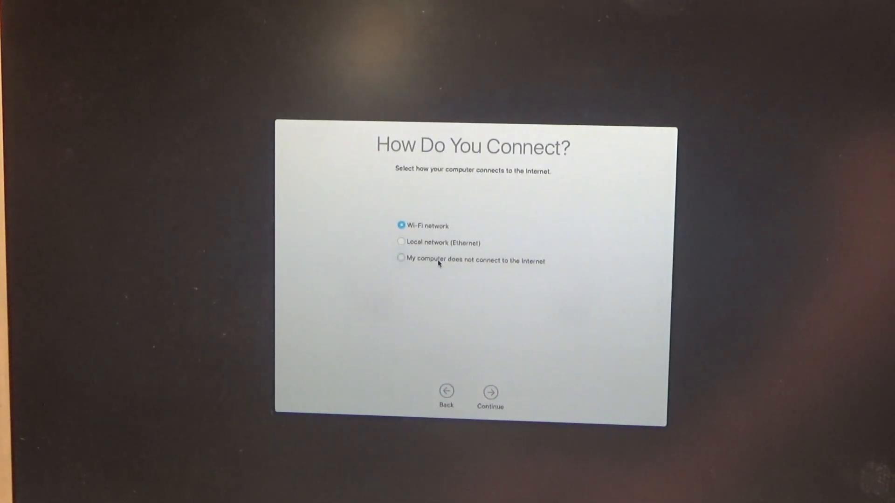
{"action": "left_click", "coordinate": [402, 260]}
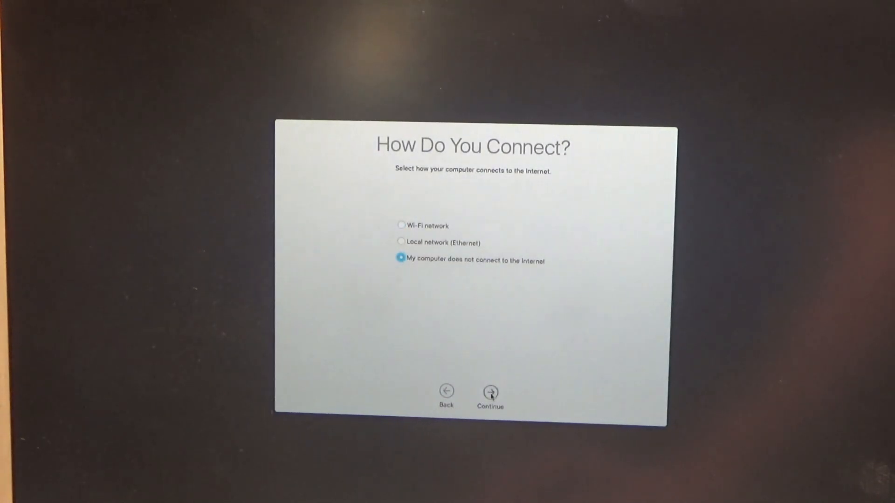
{"action": "left_click", "coordinate": [490, 394]}
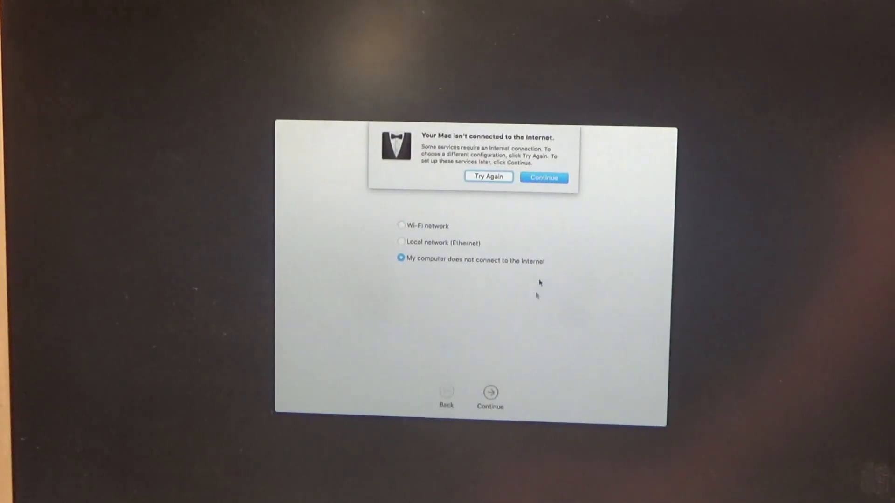
{"action": "left_click", "coordinate": [543, 177]}
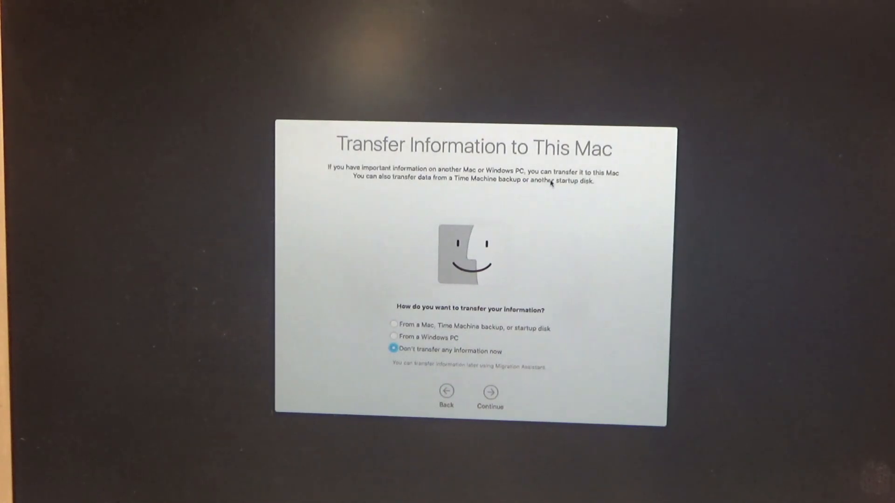
{"action": "mouse_move", "coordinate": [547, 261]}
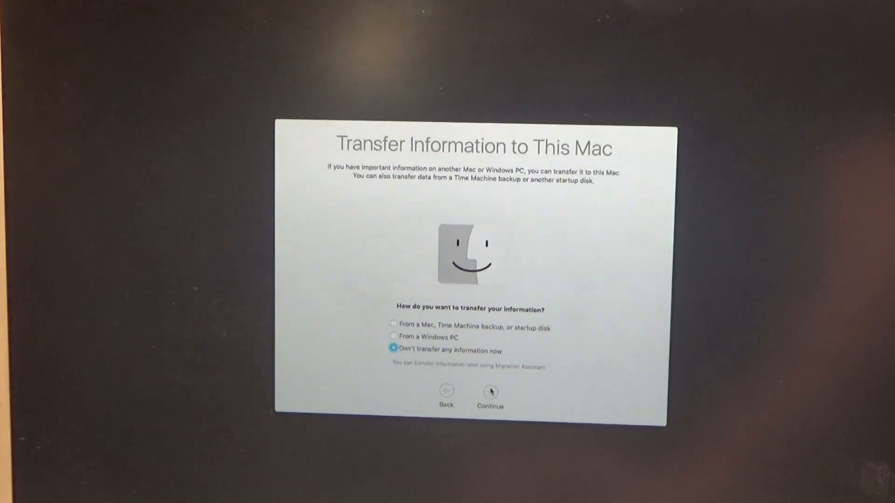
Step: Skip information transfer, leave Location Services off, and agree to the OS X license
{"action": "left_click", "coordinate": [490, 393]}
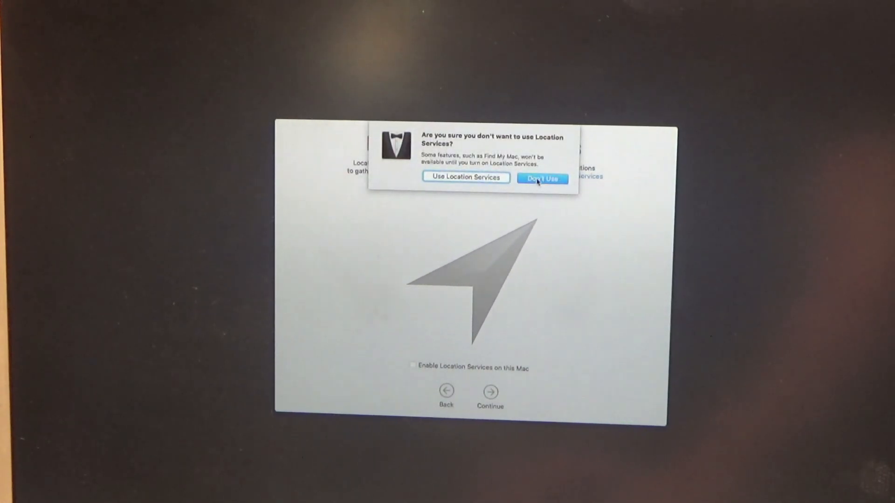
{"action": "left_click", "coordinate": [541, 178]}
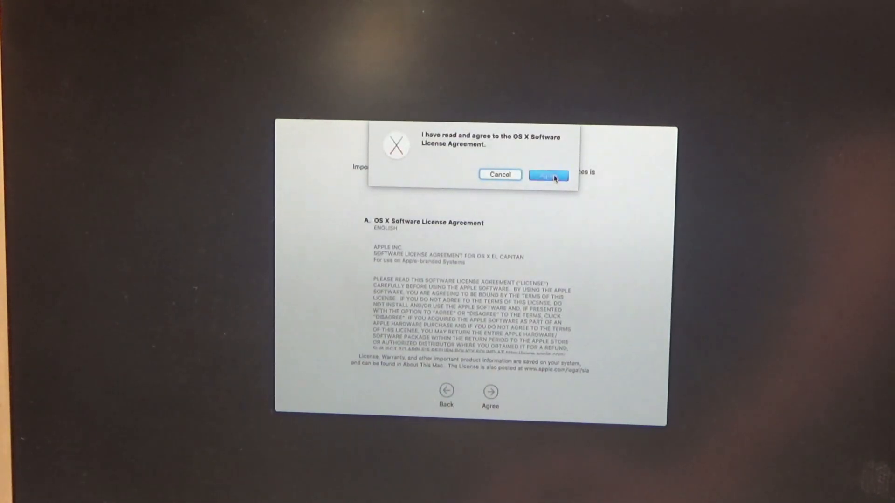
{"action": "left_click", "coordinate": [547, 176]}
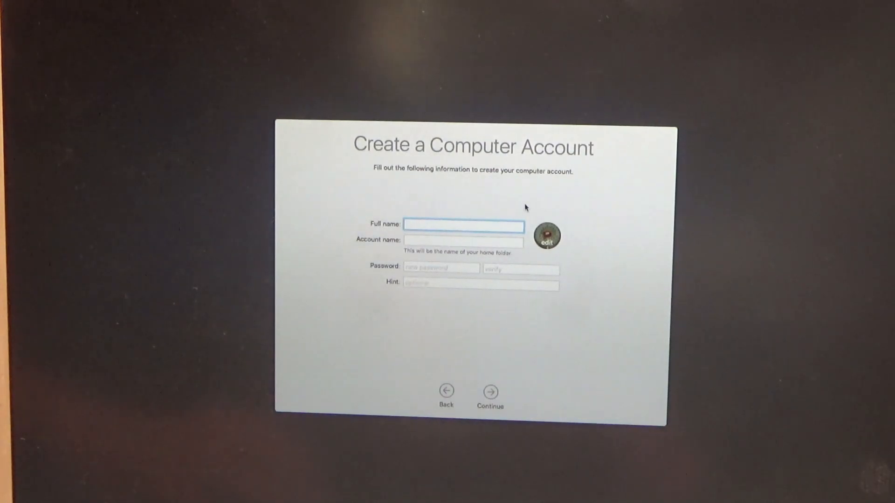
Step: Create the account 'Jon' (account name 'dan') with a password, verification and hint 'rs', and submit it
{"action": "type", "text": "Jon"}
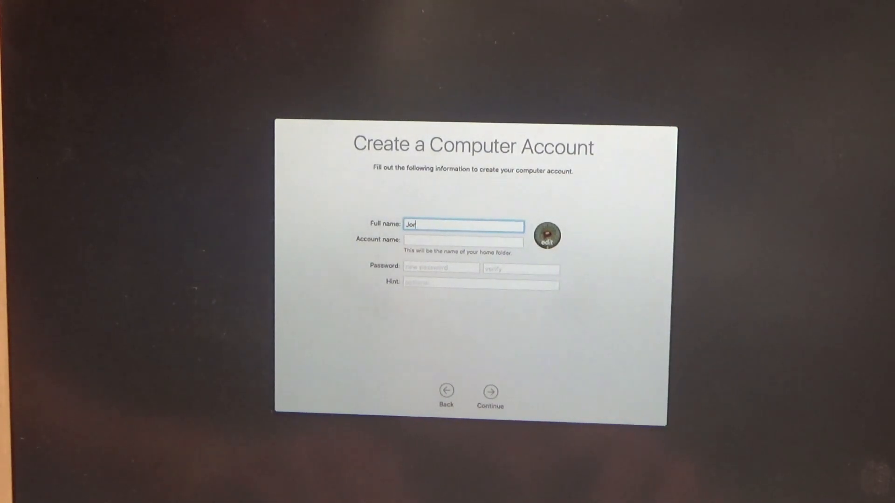
{"action": "type", "text": "dan"}
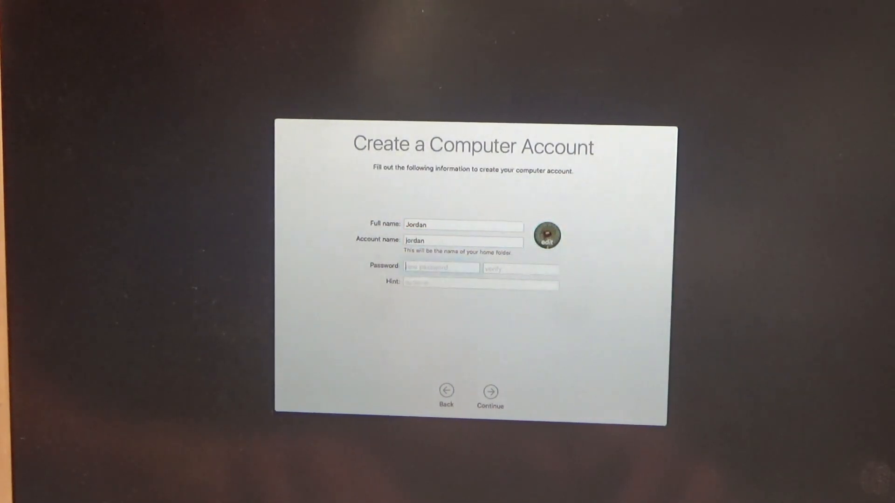
{"action": "type", "text": "••"}
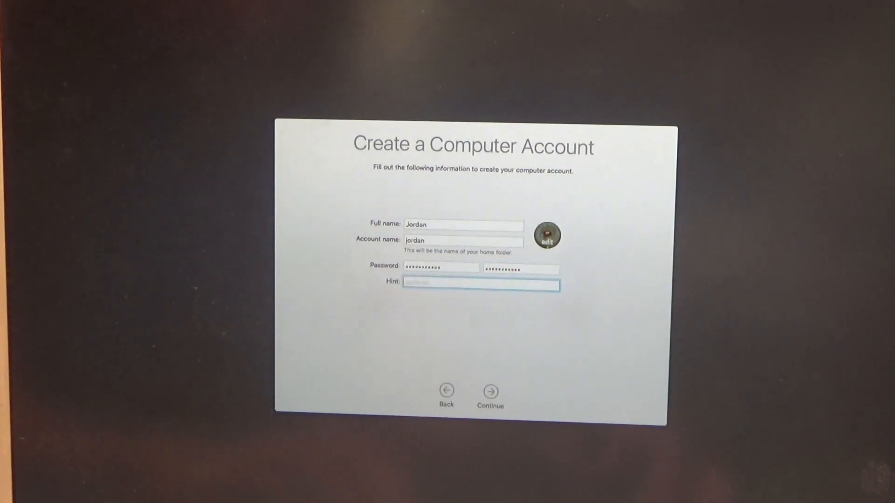
{"action": "left_click", "coordinate": [481, 284]}
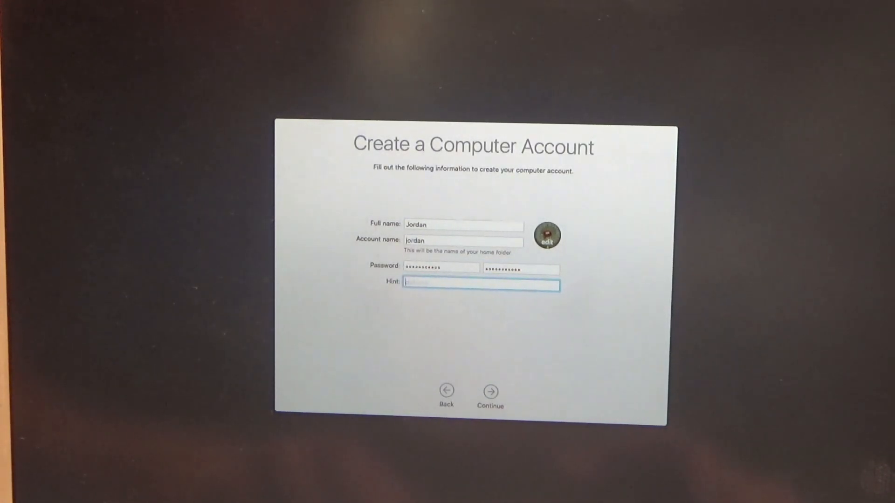
{"action": "type", "text": "rs"}
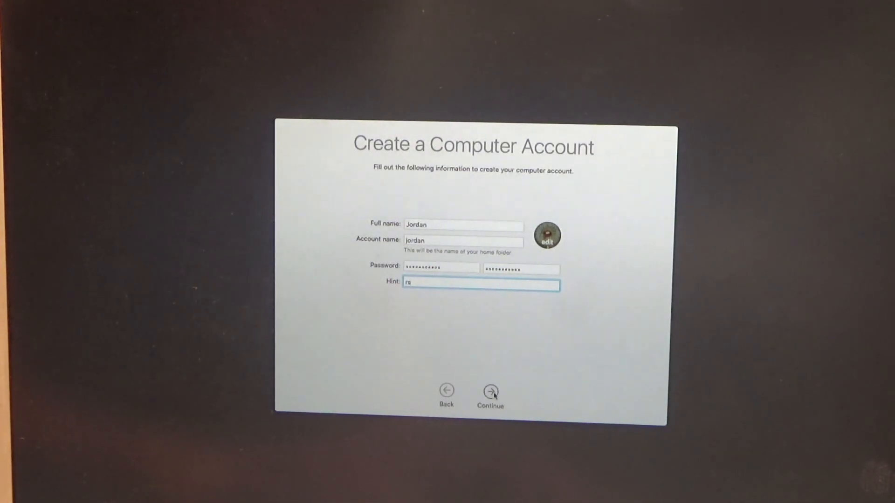
{"action": "left_click", "coordinate": [490, 393]}
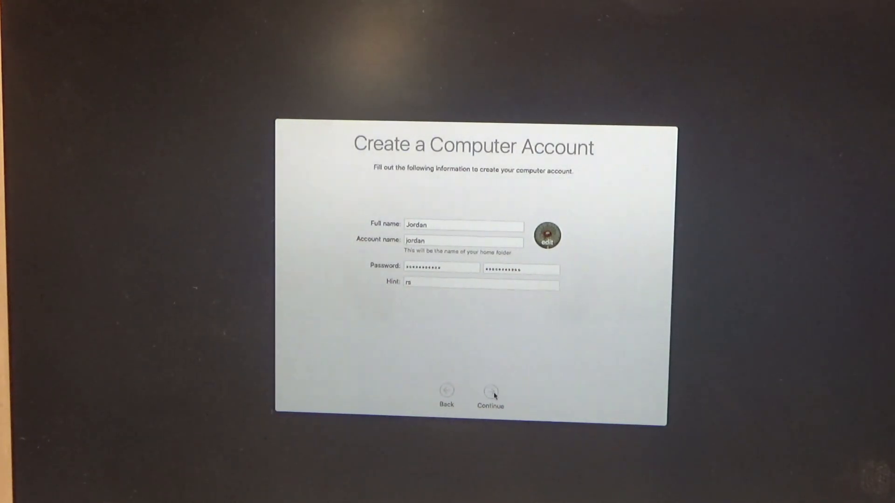
{"action": "left_click", "coordinate": [490, 394]}
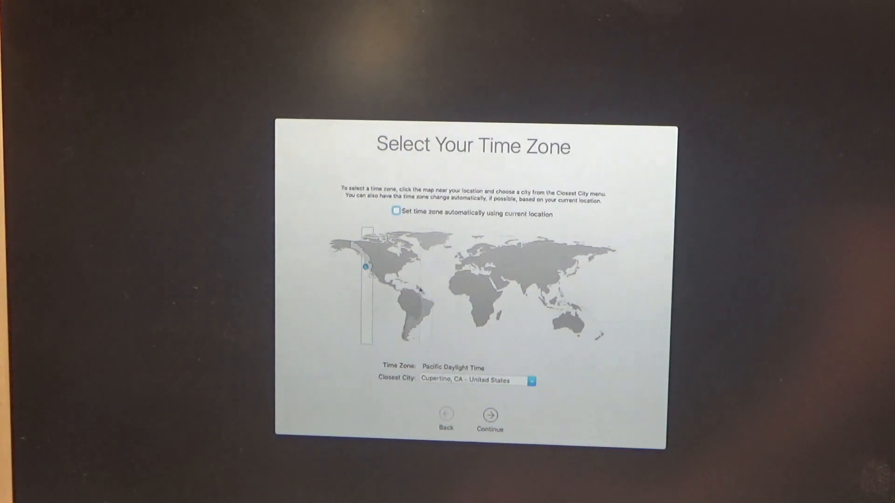
Step: Set the time zone to Eastern Daylight Time (New York), turn off diagnostics sharing, and finish setup
{"action": "left_click", "coordinate": [405, 265]}
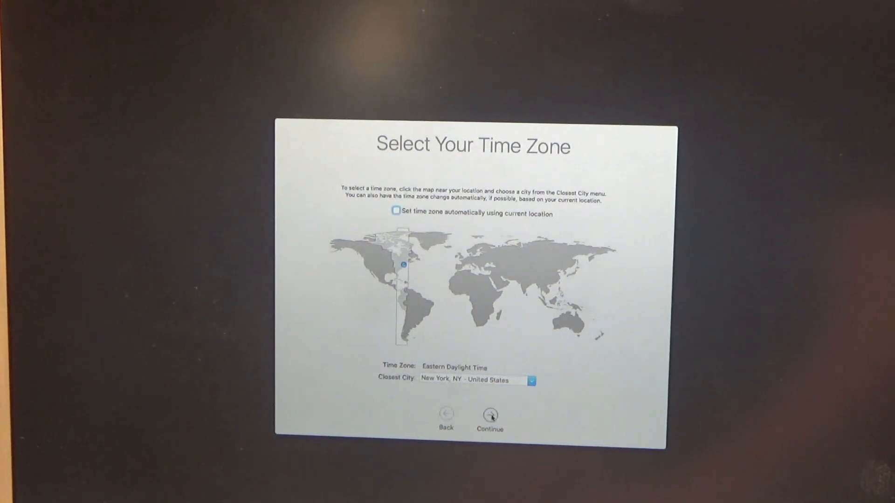
{"action": "left_click", "coordinate": [490, 414]}
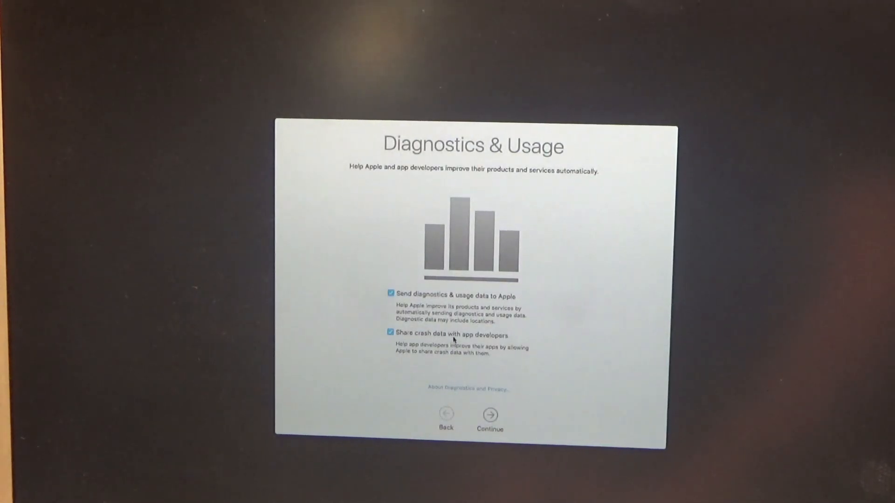
{"action": "left_click", "coordinate": [391, 294]}
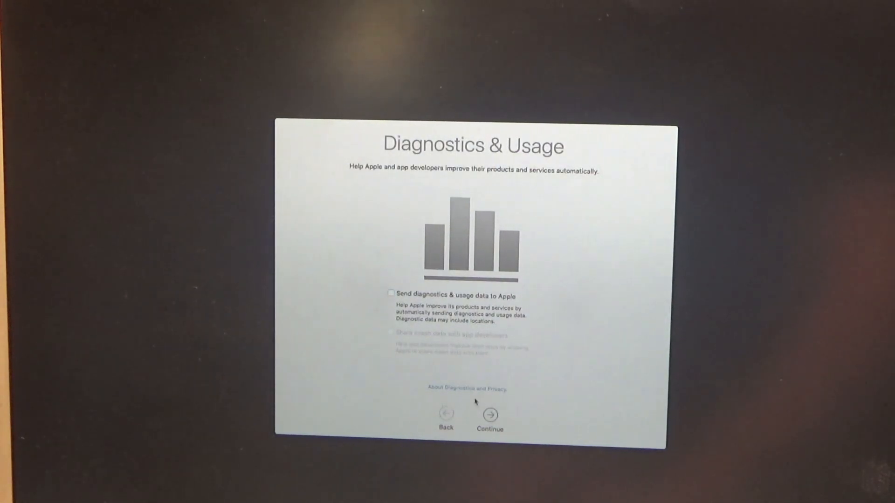
{"action": "mouse_move", "coordinate": [490, 416]}
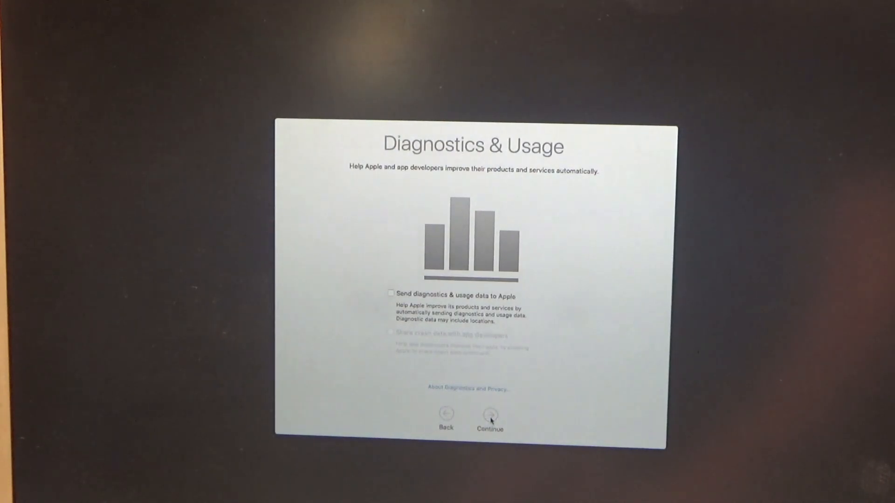
{"action": "left_click", "coordinate": [490, 414]}
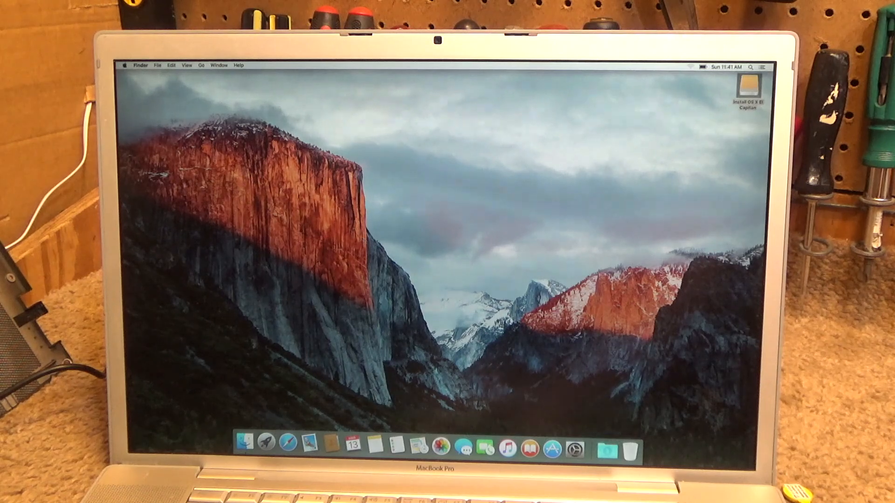
Step: Show hard disks on the desktop in Finder Preferences, revealing the SnowLeopard and ElCapitan drives
{"action": "left_click", "coordinate": [140, 66]}
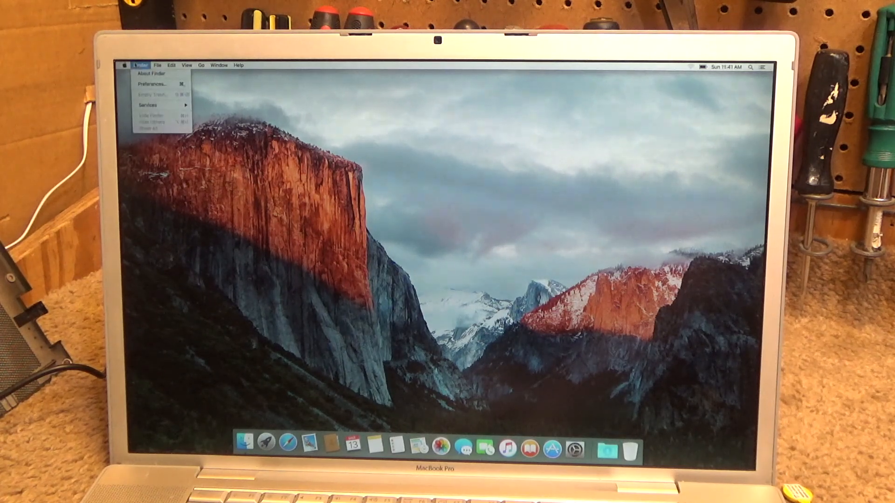
{"action": "left_click", "coordinate": [153, 83]}
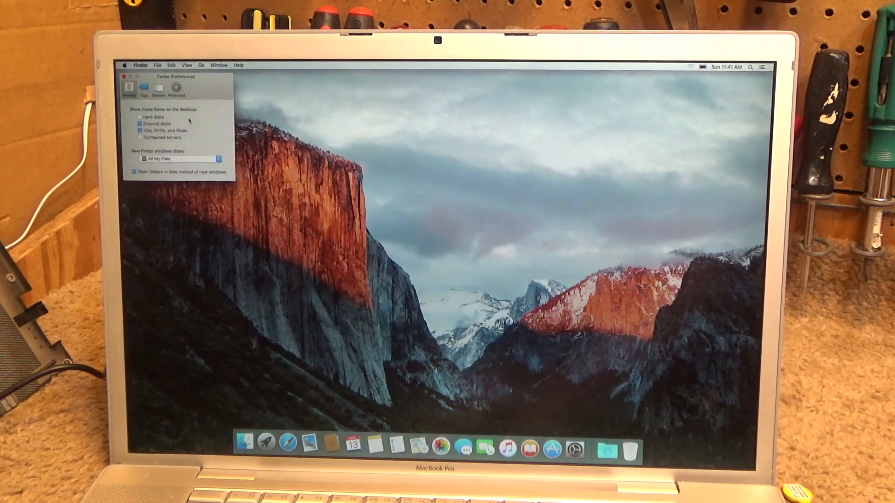
{"action": "left_click", "coordinate": [139, 117]}
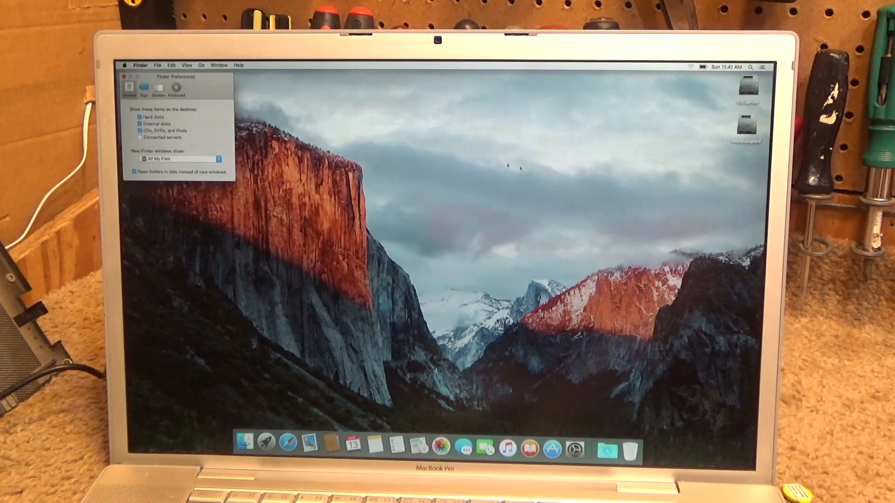
{"action": "left_click", "coordinate": [746, 124]}
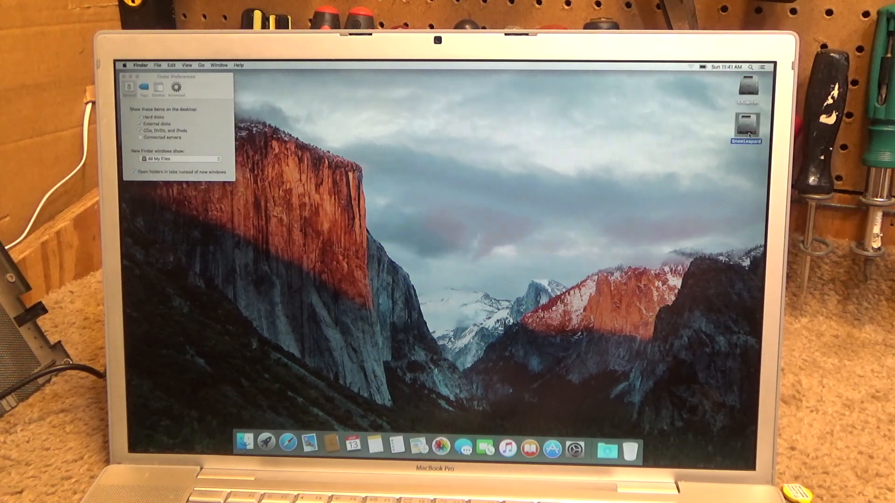
{"action": "left_click", "coordinate": [747, 88]}
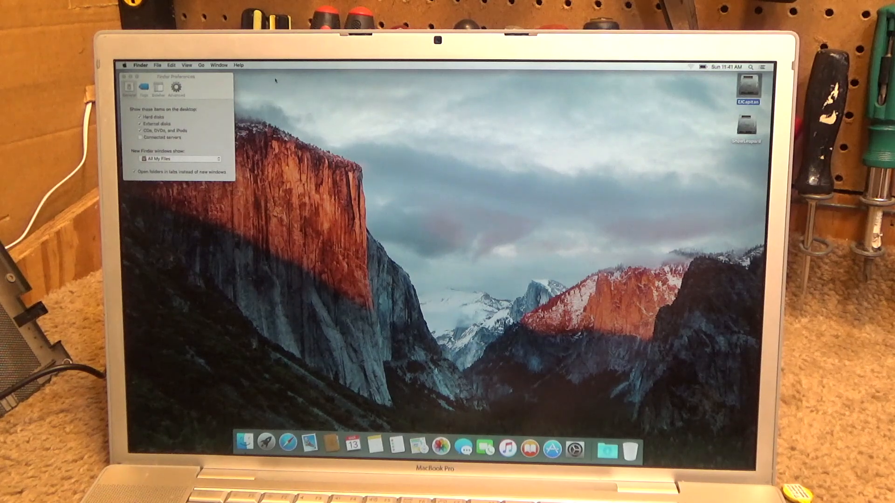
{"action": "left_click", "coordinate": [123, 65]}
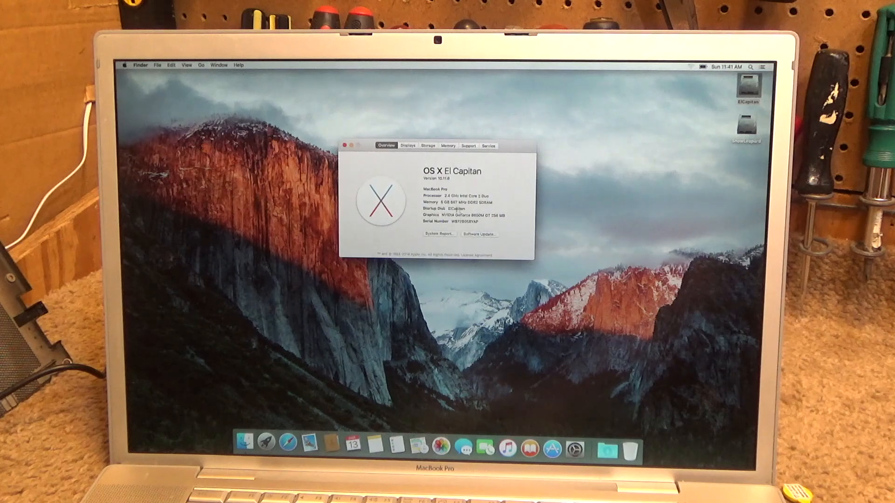
{"action": "left_click", "coordinate": [407, 146]}
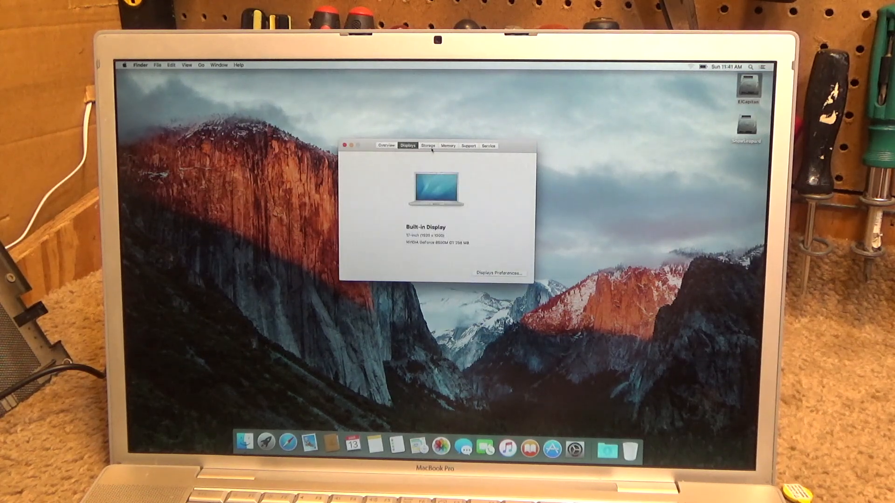
{"action": "left_click", "coordinate": [427, 146]}
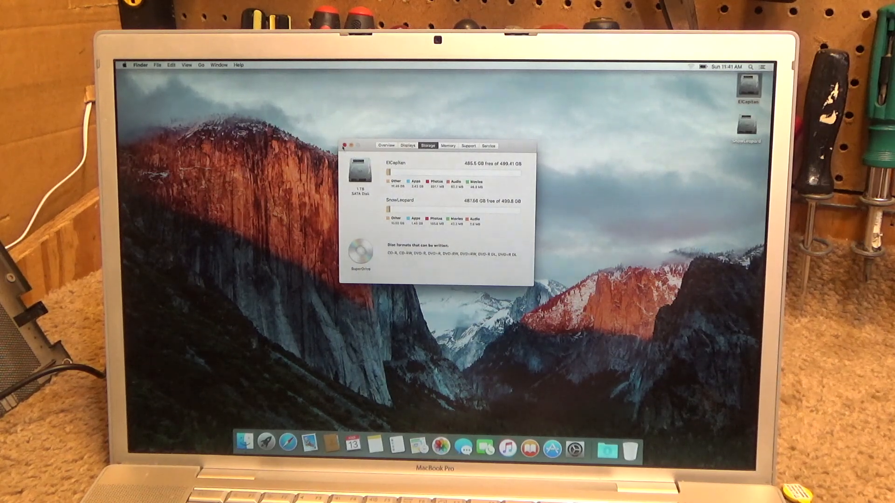
{"action": "left_click", "coordinate": [123, 65]}
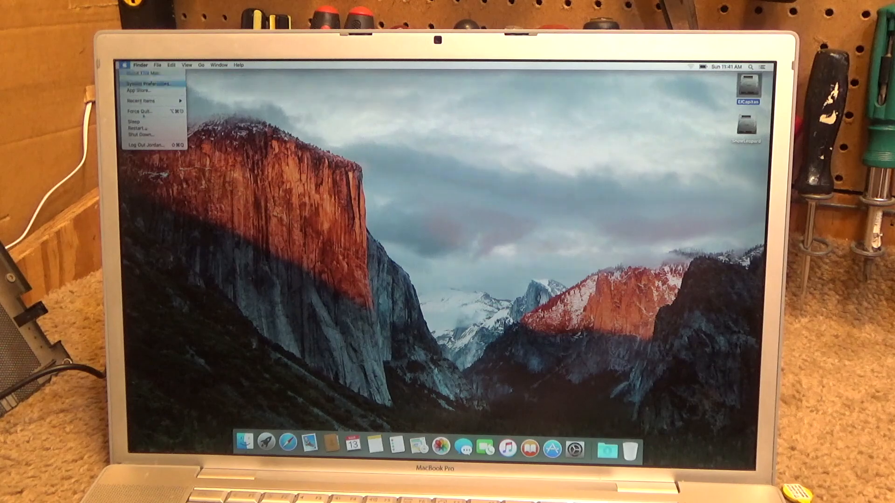
Step: Restart the Mac from the Apple menu and confirm the restart
{"action": "left_click", "coordinate": [138, 128]}
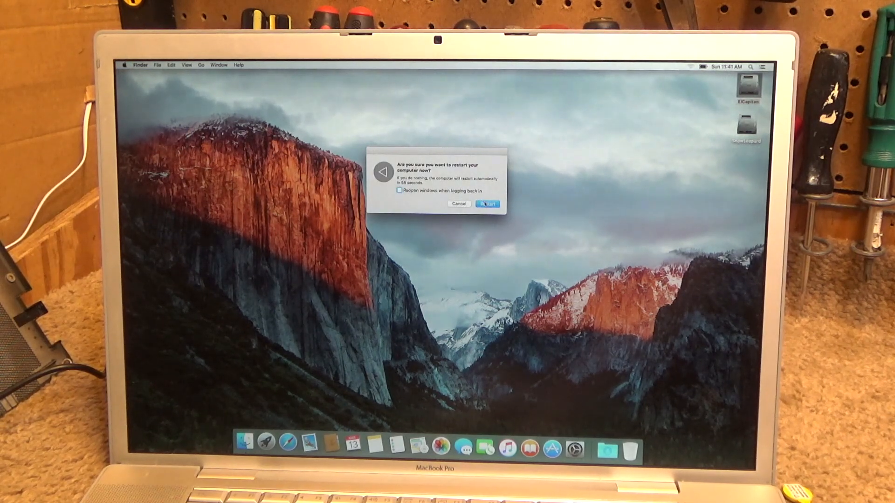
{"action": "left_click", "coordinate": [487, 204]}
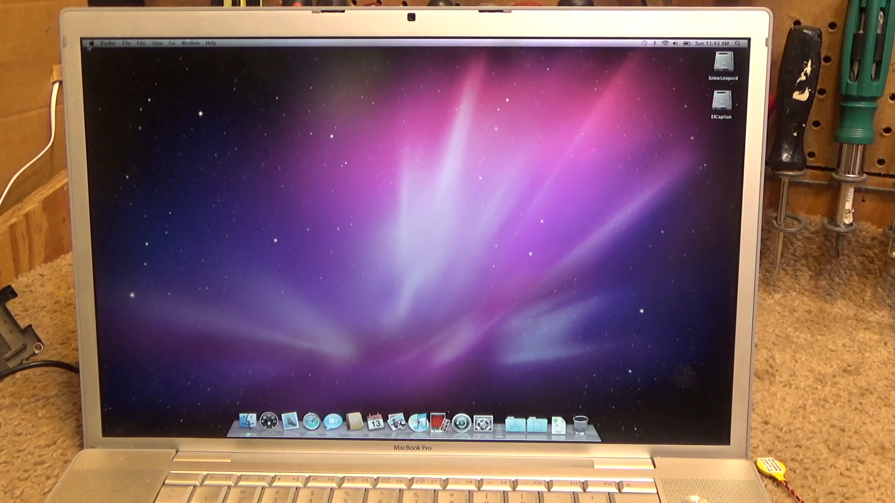
Step: Shut down the Mac from the Snow Leopard Apple menu and confirm
{"action": "left_click", "coordinate": [94, 43]}
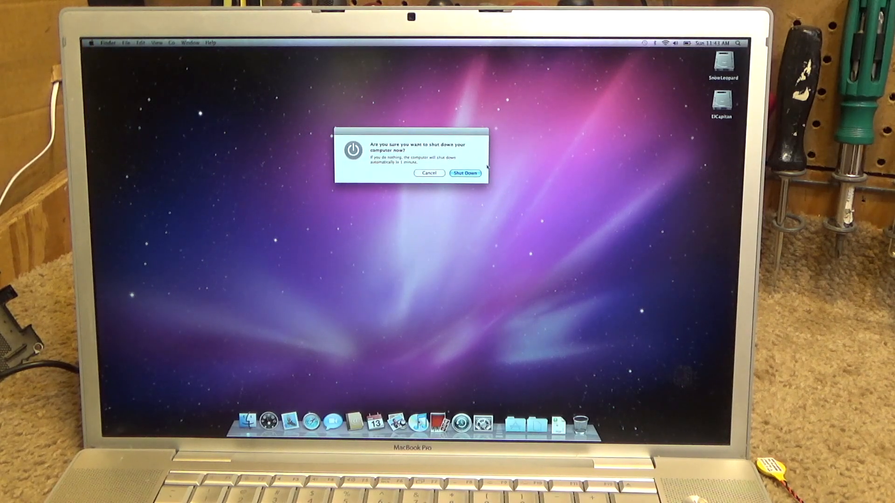
{"action": "left_click", "coordinate": [465, 173]}
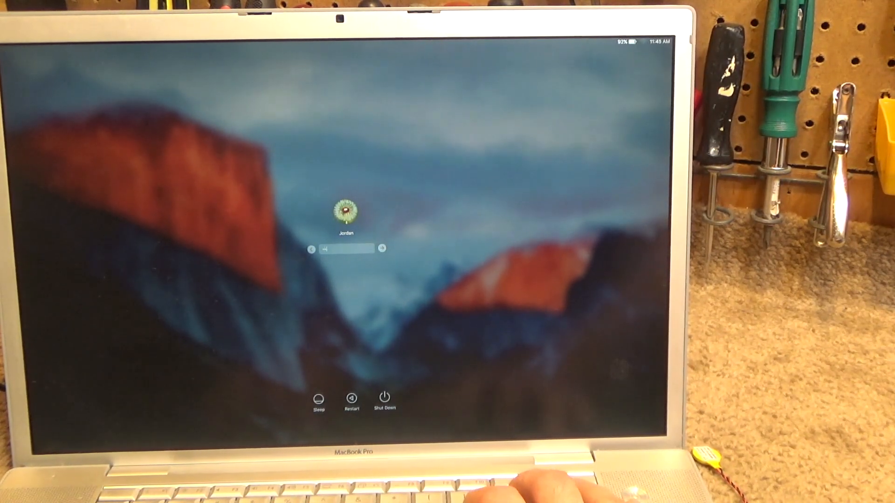
Step: Sign in at the El Capitan login window with the account password
{"action": "type", "text": "password"}
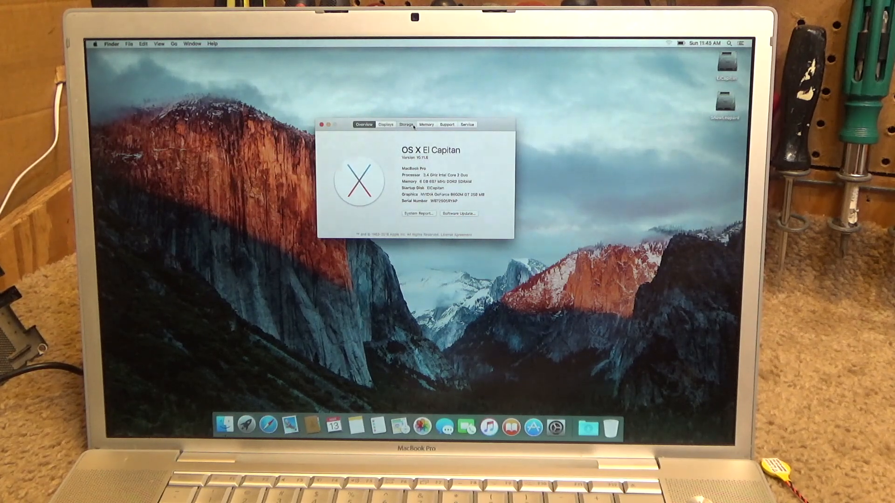
Step: Review both volumes in About This Mac's Storage view, close it, and request shut down
{"action": "left_click", "coordinate": [406, 124]}
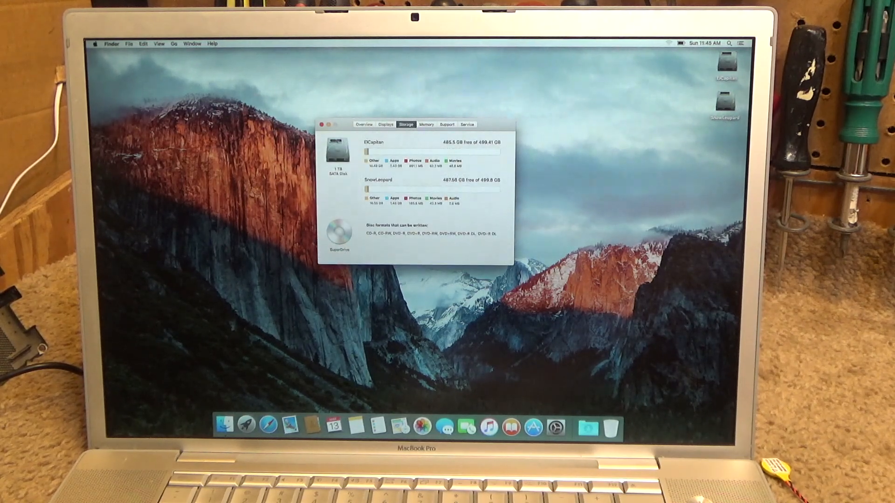
{"action": "left_click", "coordinate": [323, 125]}
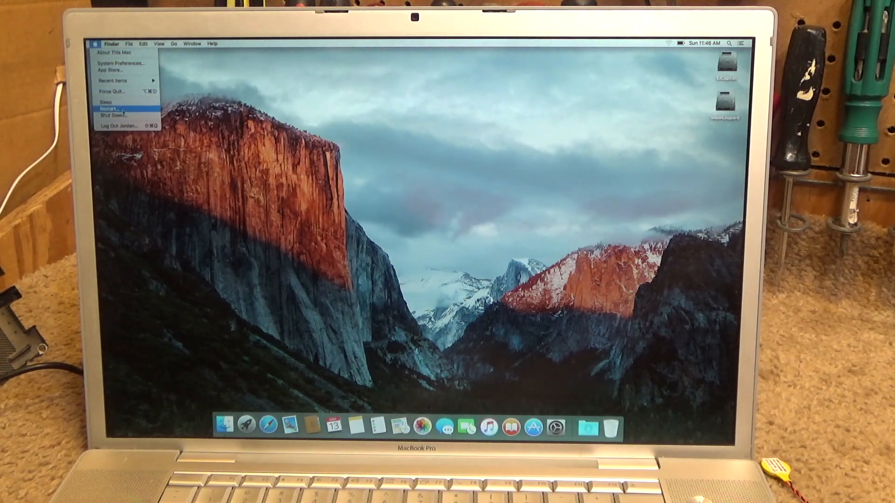
{"action": "left_click", "coordinate": [114, 115]}
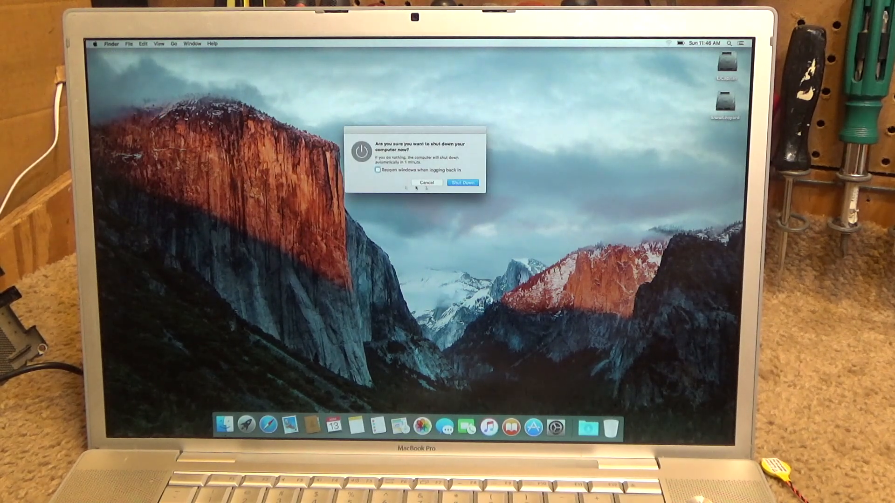